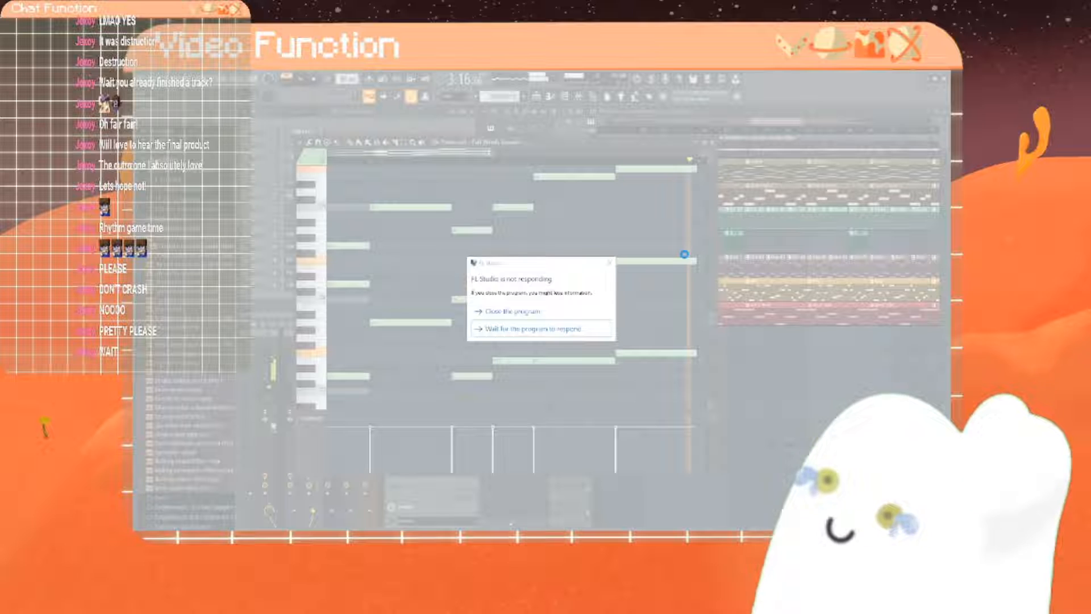
Step: Dismiss the 'FL Studio is not responding' dialog to return to the rat illustration
{"action": "left_click", "coordinate": [539, 328]}
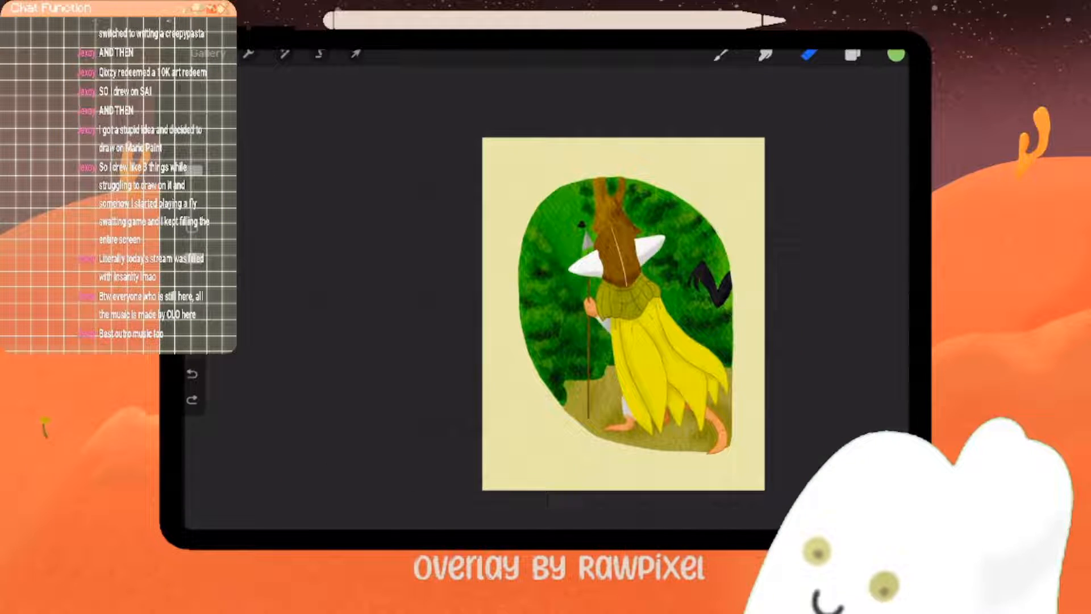
Step: Insert the round logo image and check it on its own layer in the Layers panel
{"action": "left_click", "coordinate": [851, 54]}
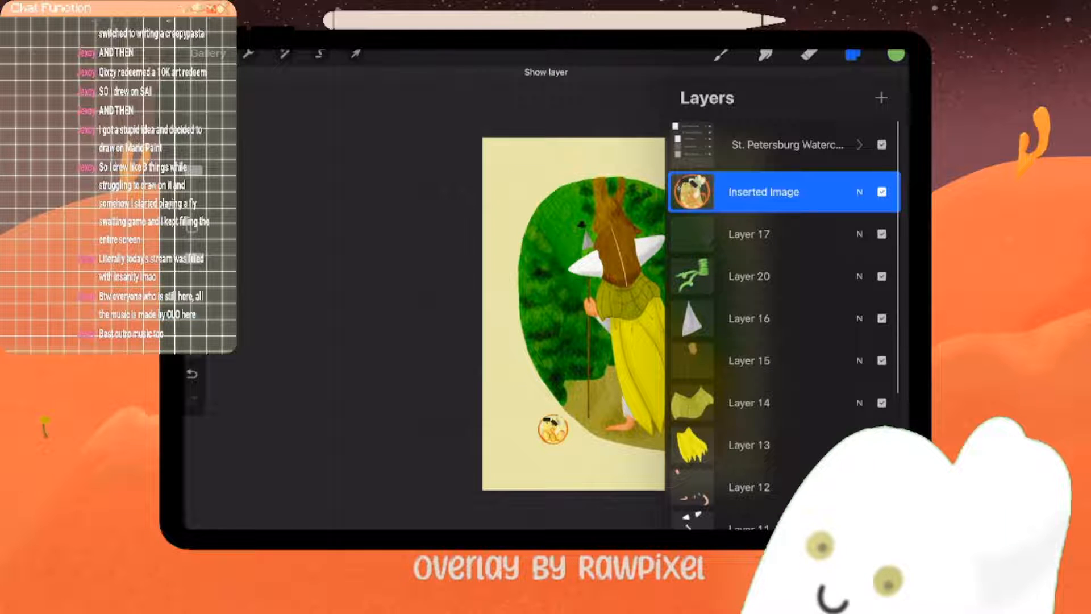
{"action": "left_click", "coordinate": [355, 54]}
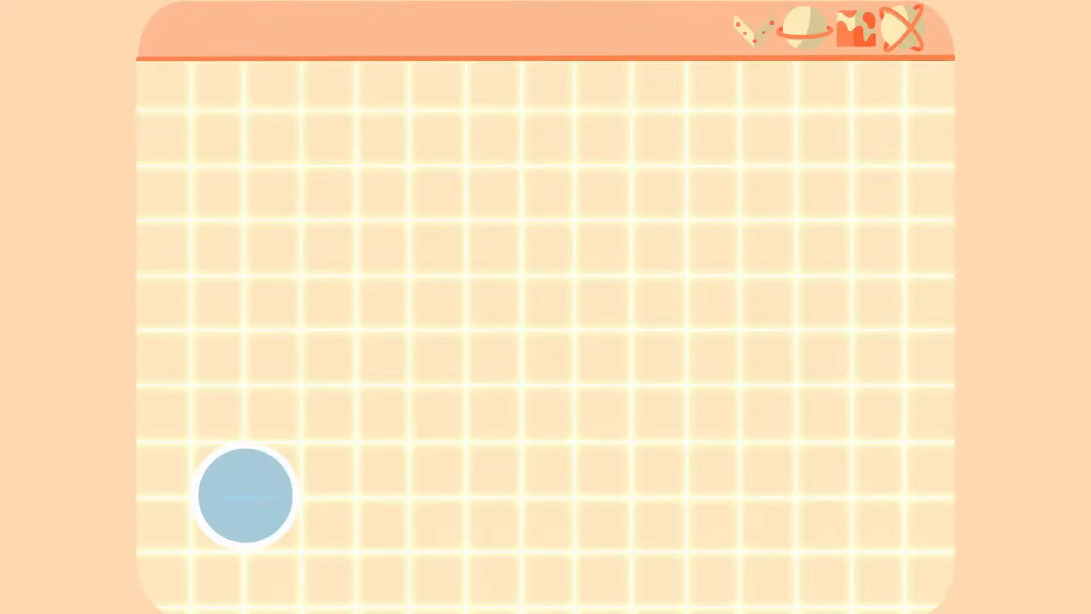
Step: Trigger the blue character's empty speech bubble on the stream overlay scene
{"action": "left_click", "coordinate": [247, 495]}
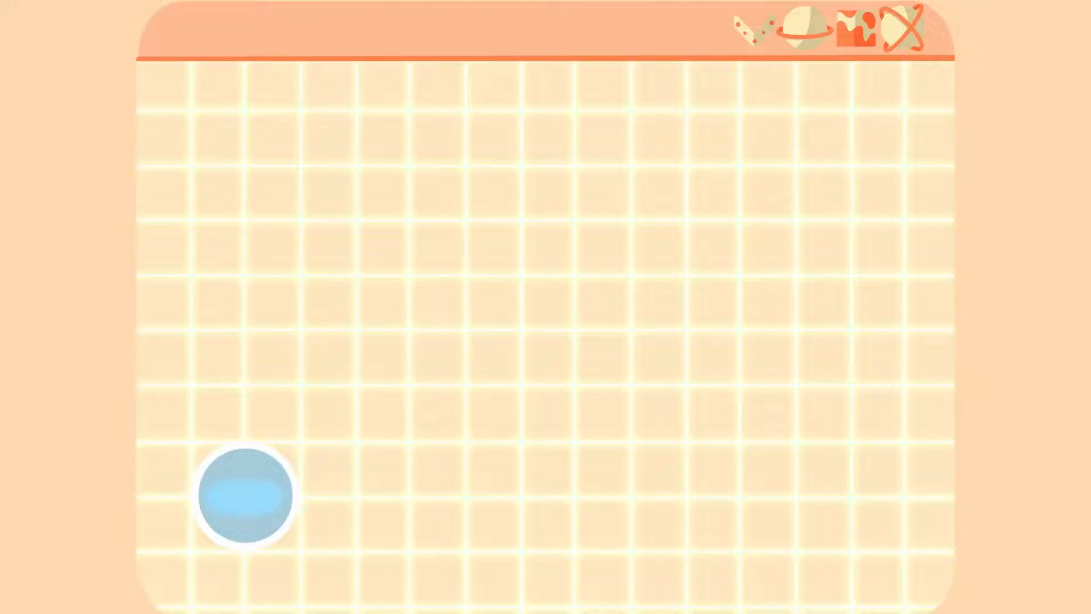
{"action": "left_click", "coordinate": [249, 496]}
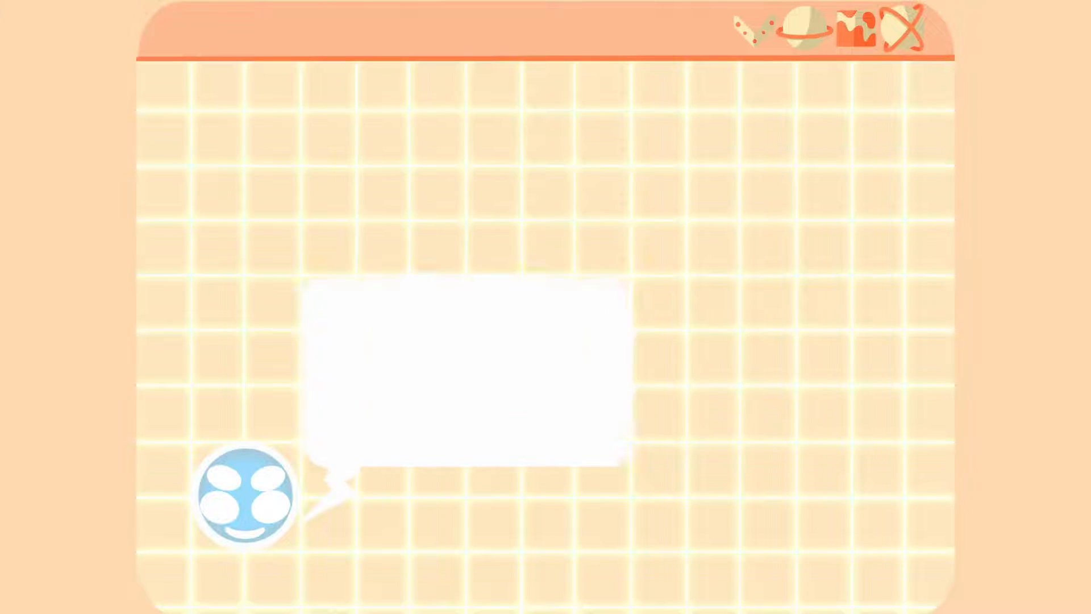